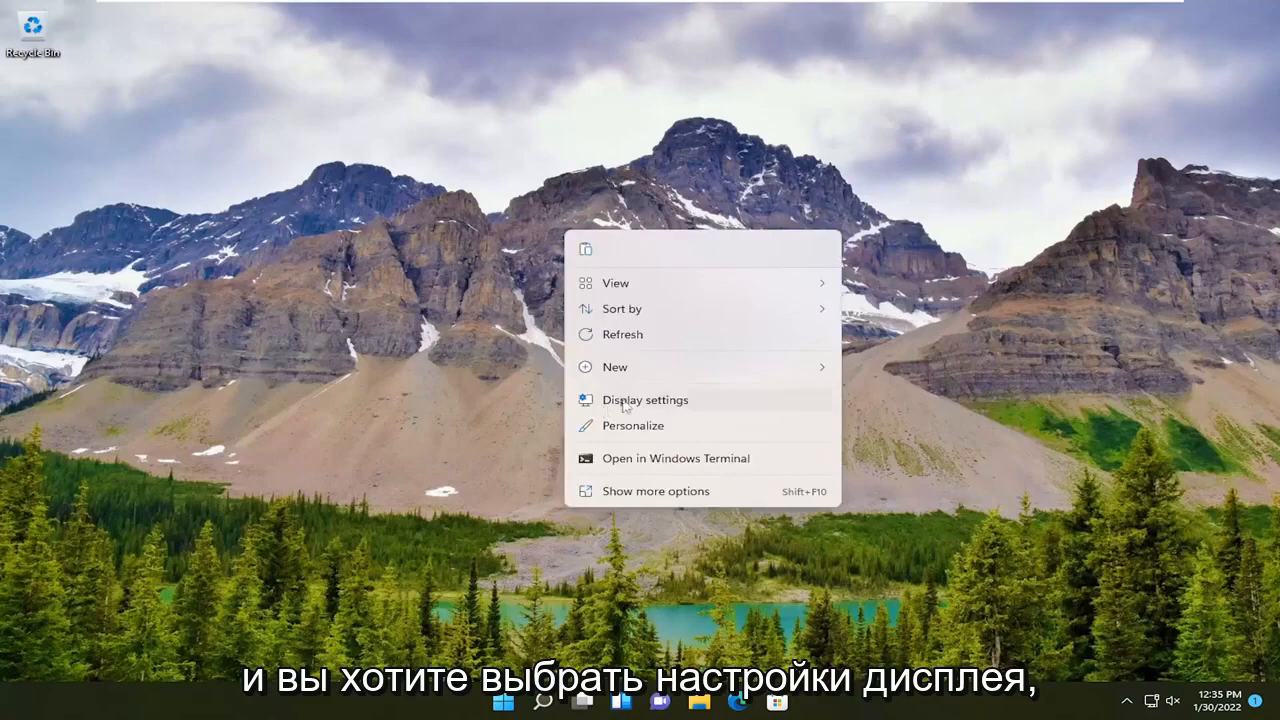
Step: Reach Display settings from the desktop context menu
click(644, 400)
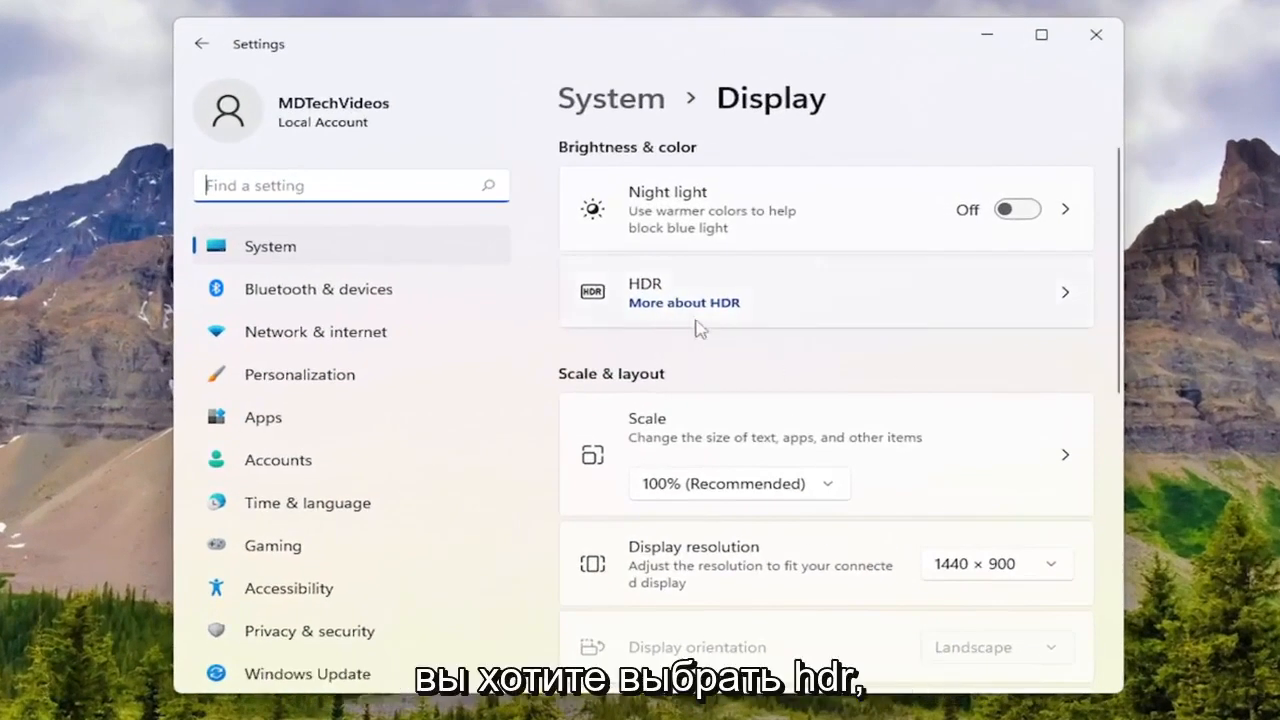
Step: Show the HDR page with Display 1 selected and both HDR capabilities marked not supported
click(824, 292)
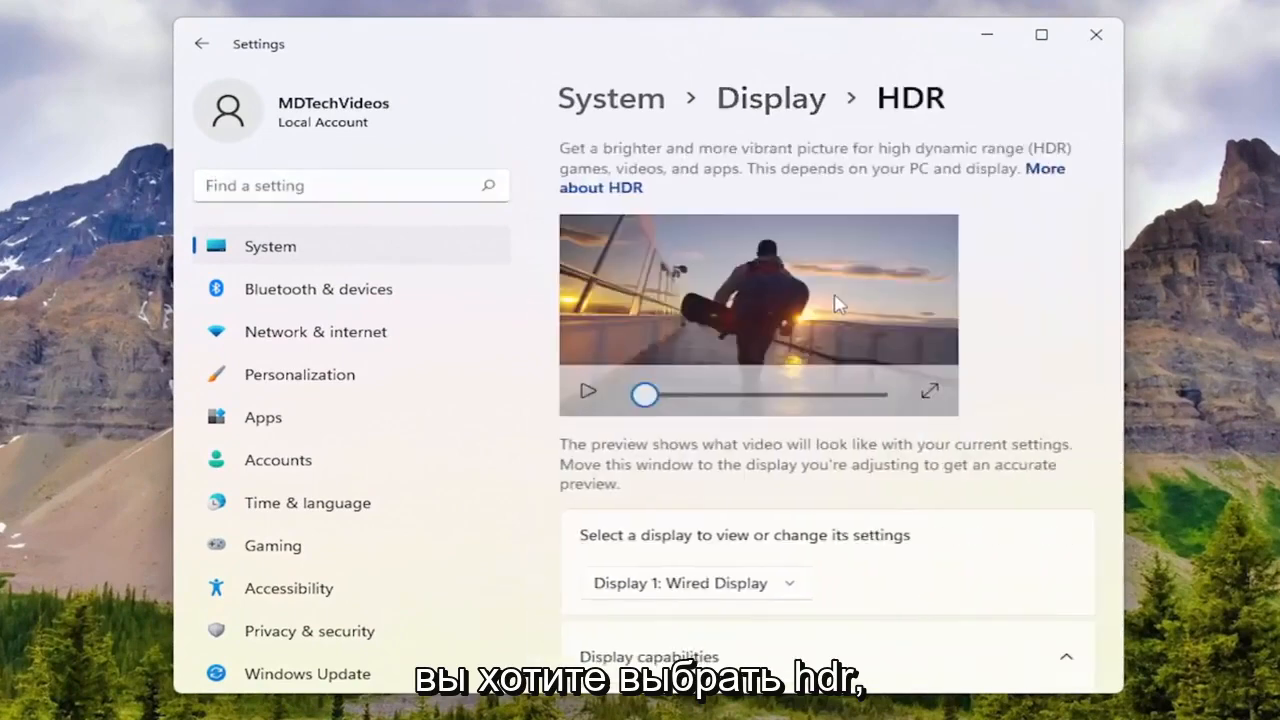
scroll(down, 3)
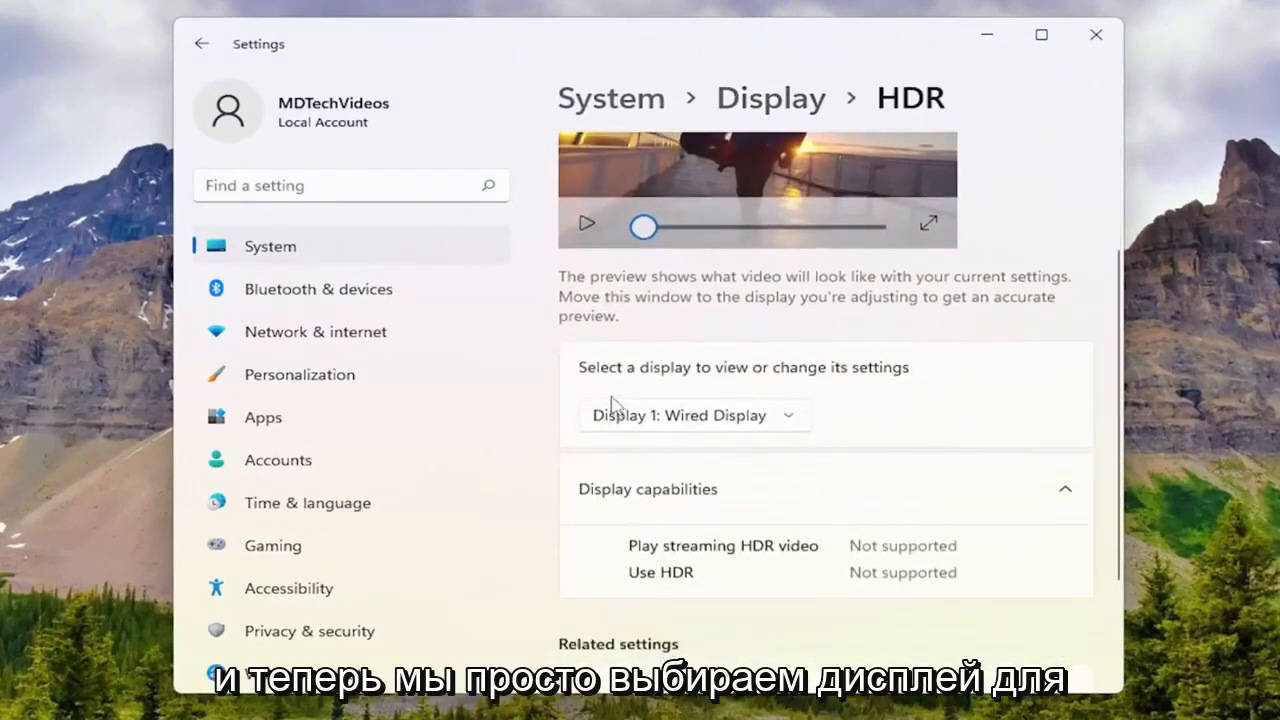
mouse_move(616, 404)
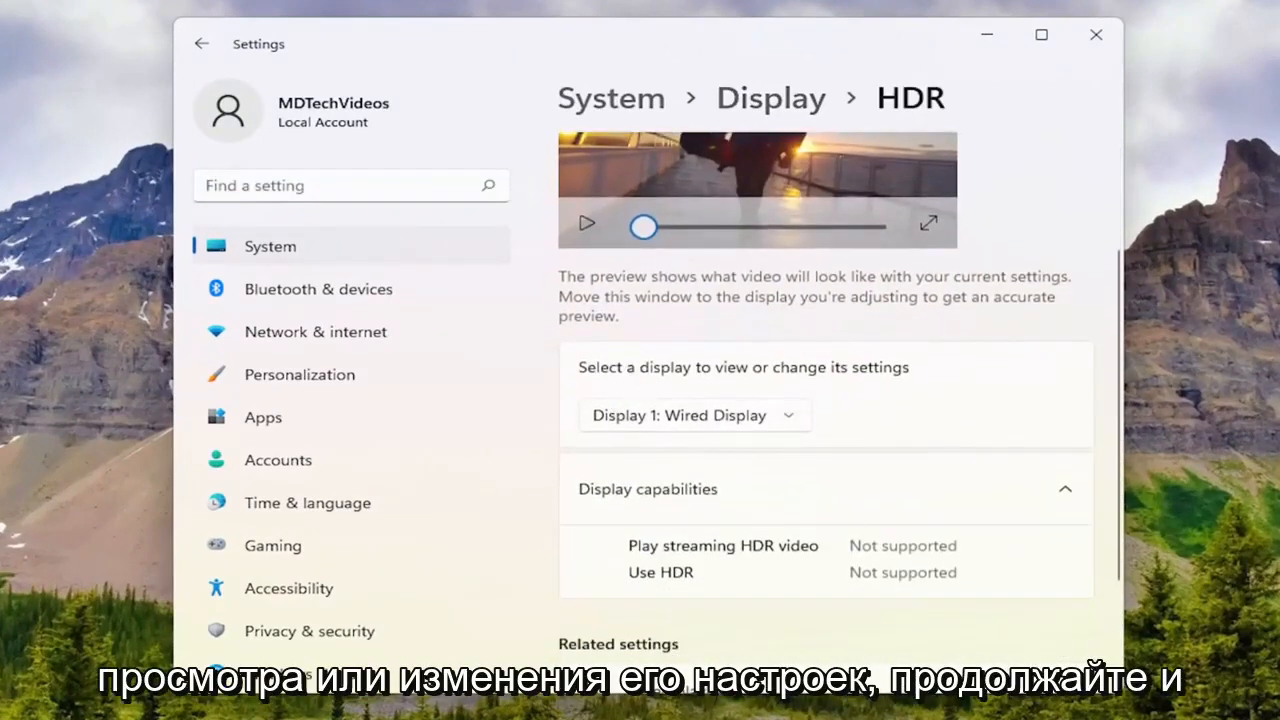
click(694, 414)
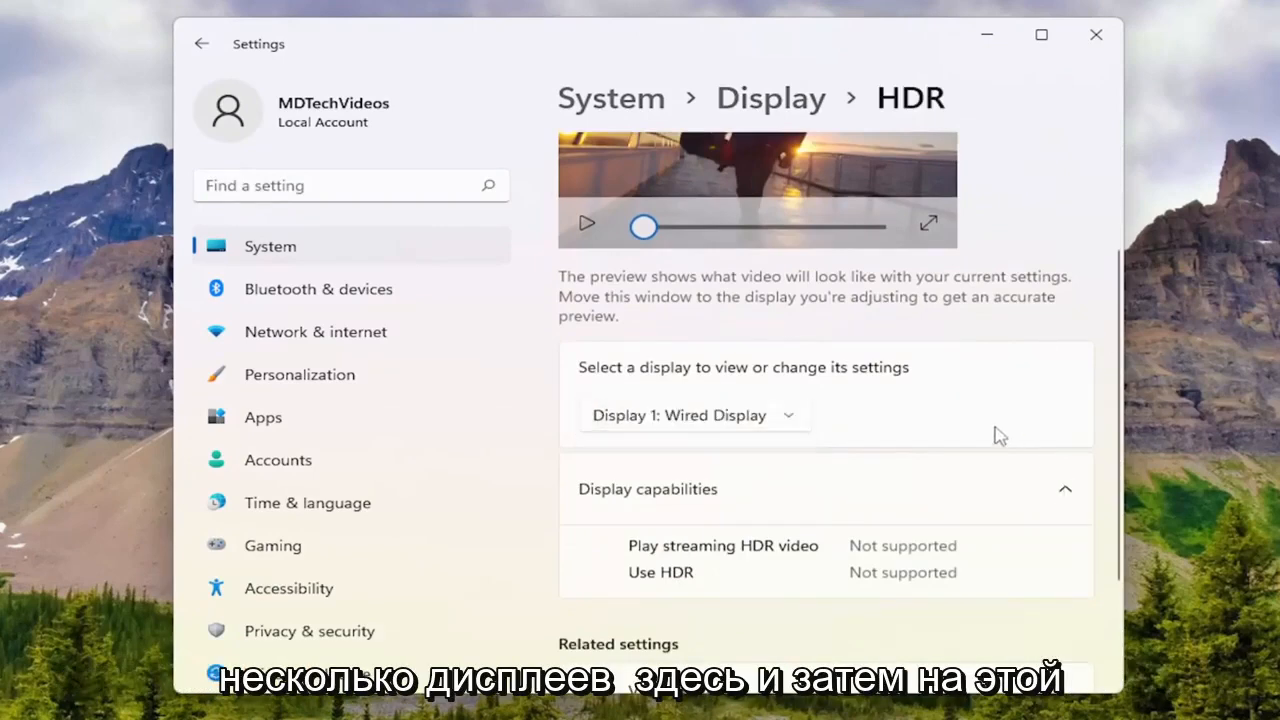
mouse_move(820, 530)
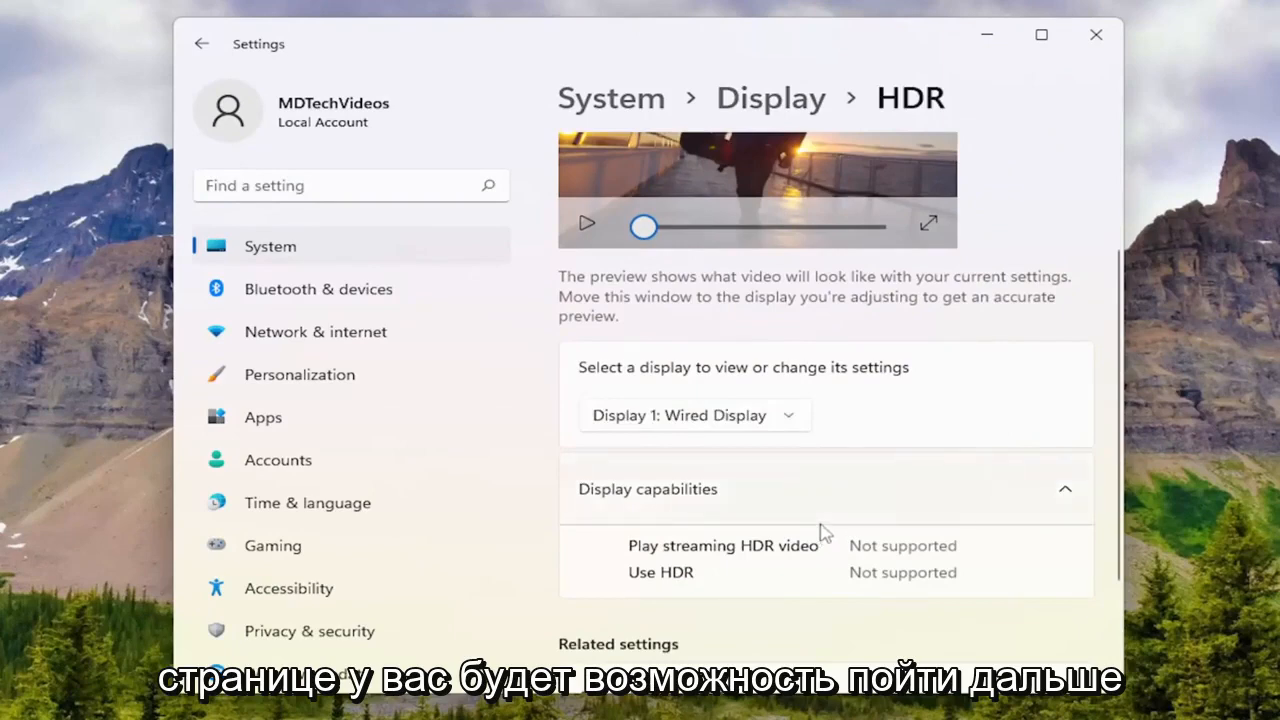
scroll(down, 3)
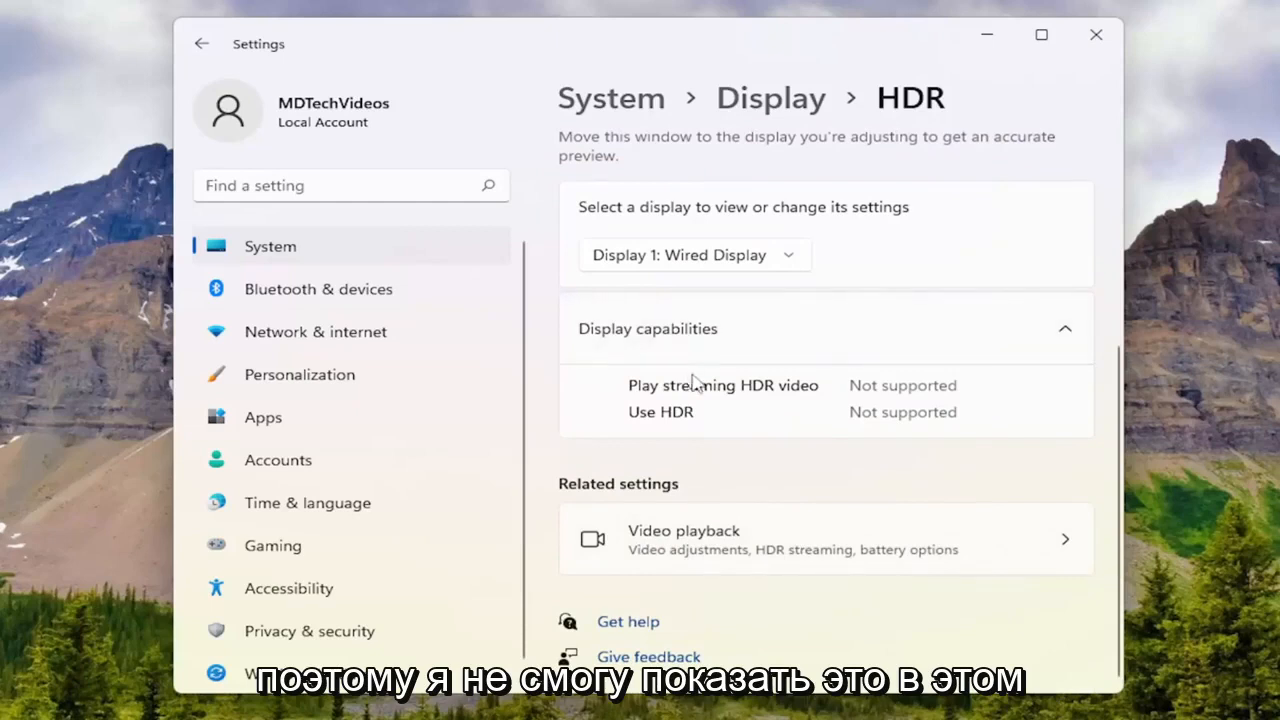
mouse_move(784, 452)
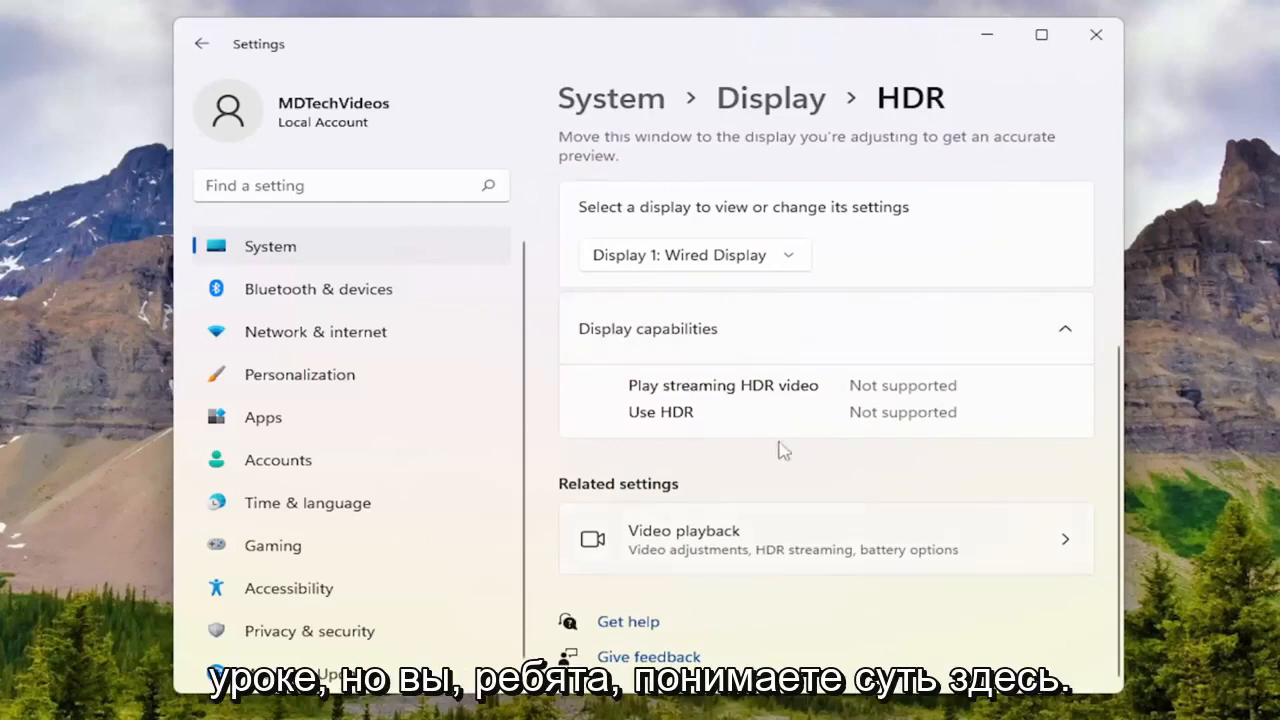
scroll(up, 3)
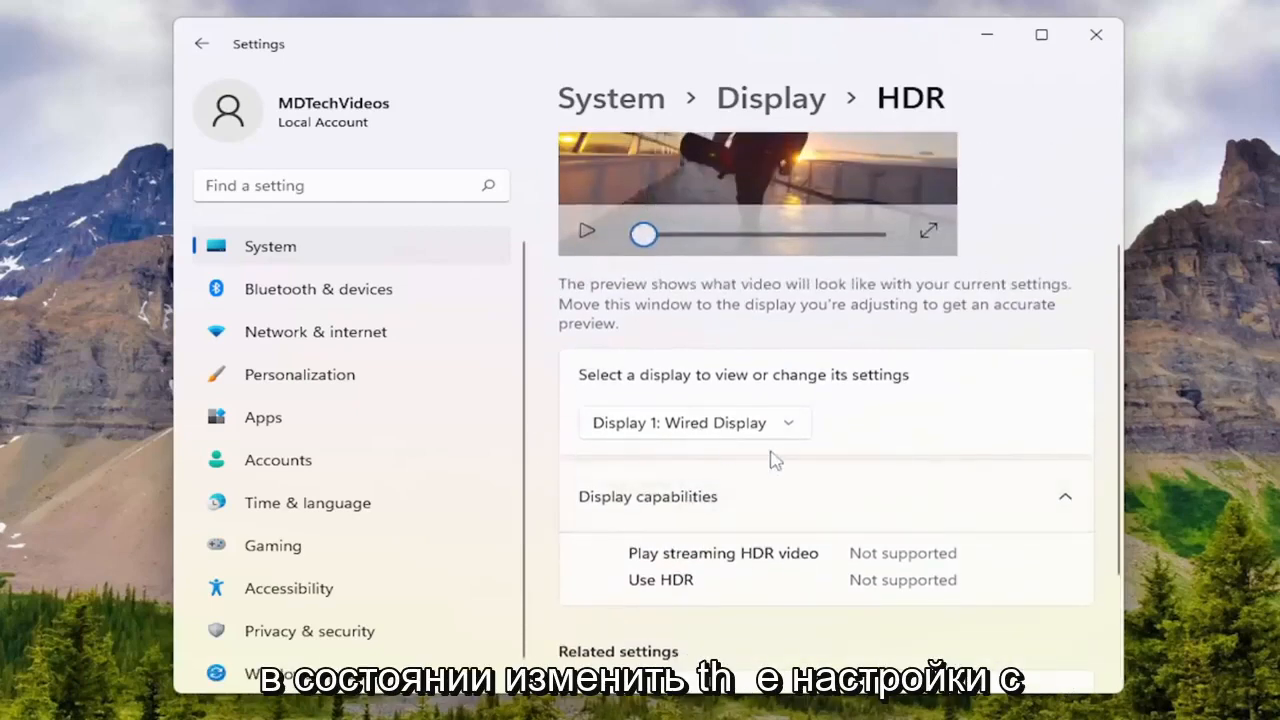
mouse_move(780, 540)
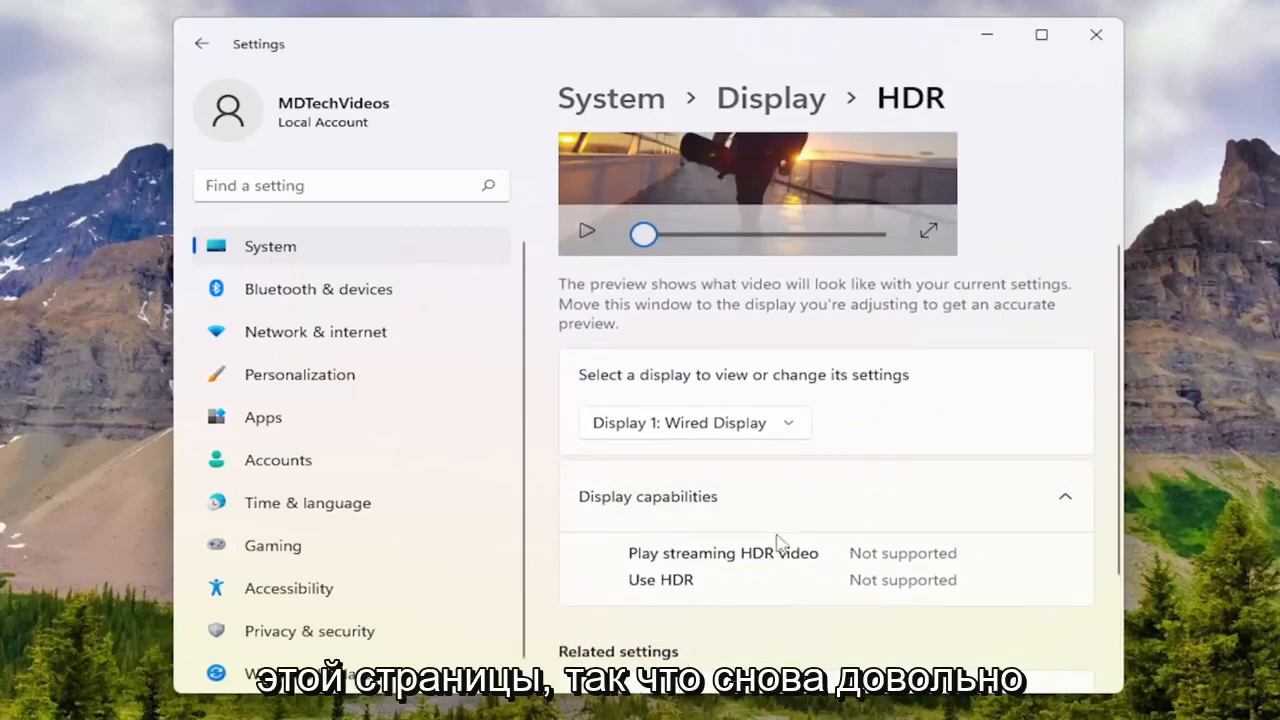